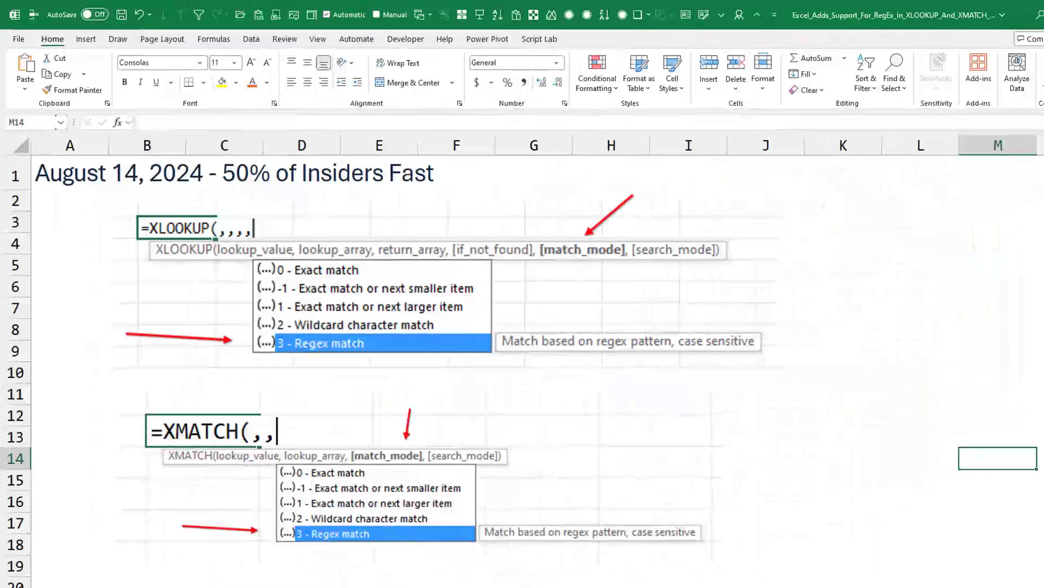
mouse_move(308, 195)
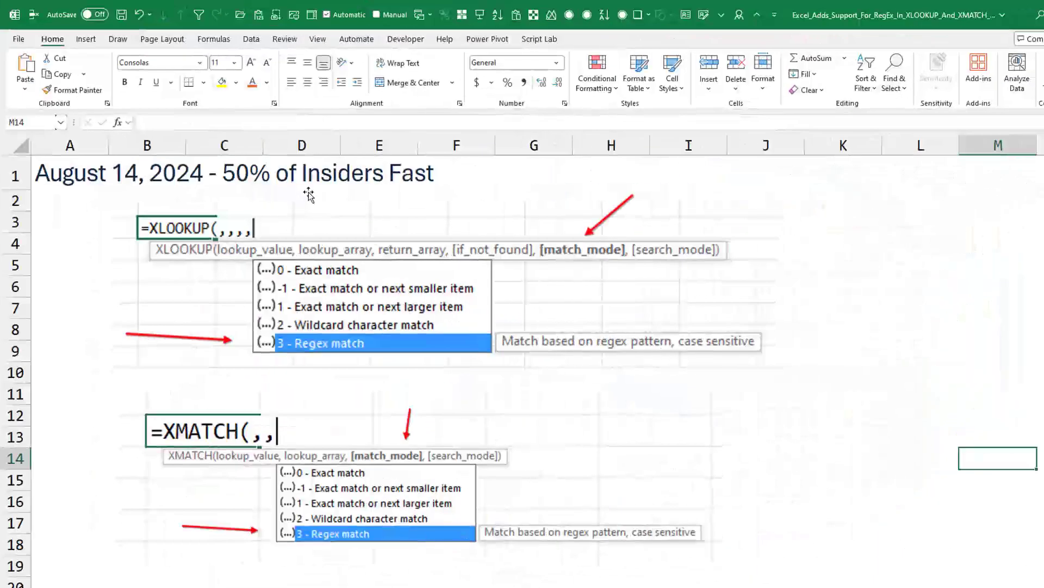
mouse_move(194, 305)
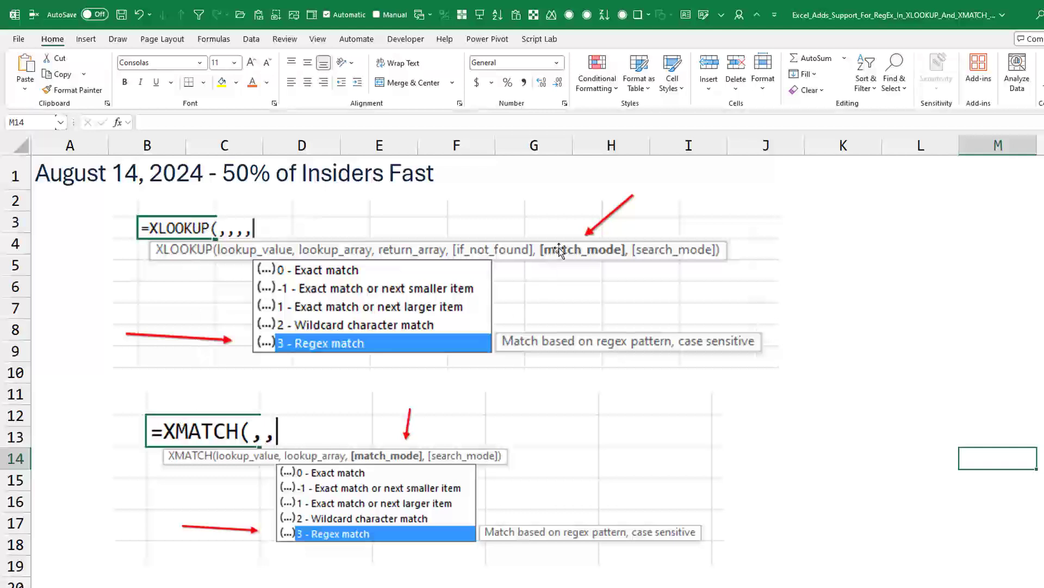
mouse_move(318, 370)
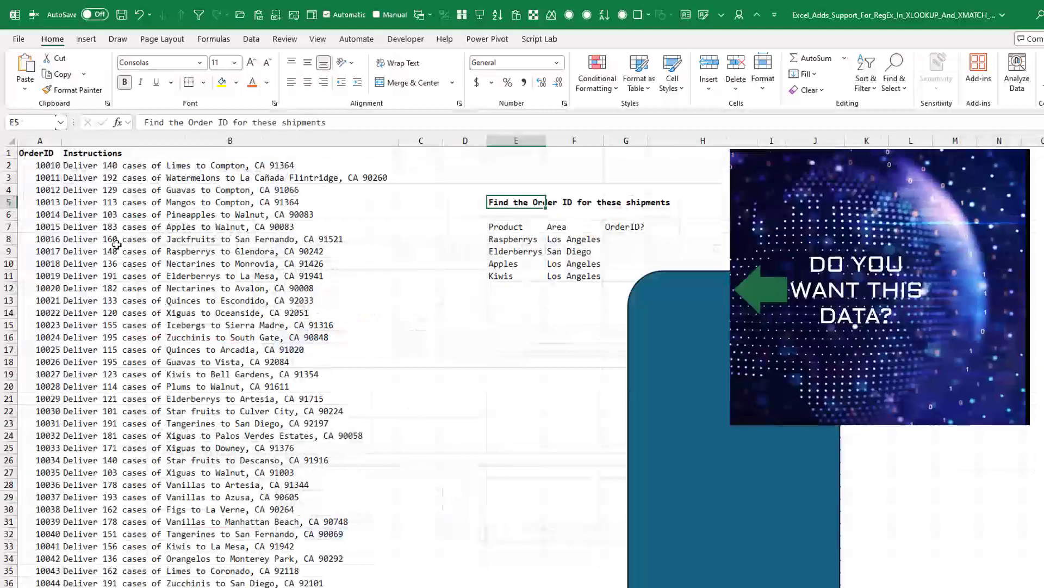
Step: Inspect the Raspberrys/Los Angeles row, then drag the blue shape right to uncover the zip reference table
click(230, 165)
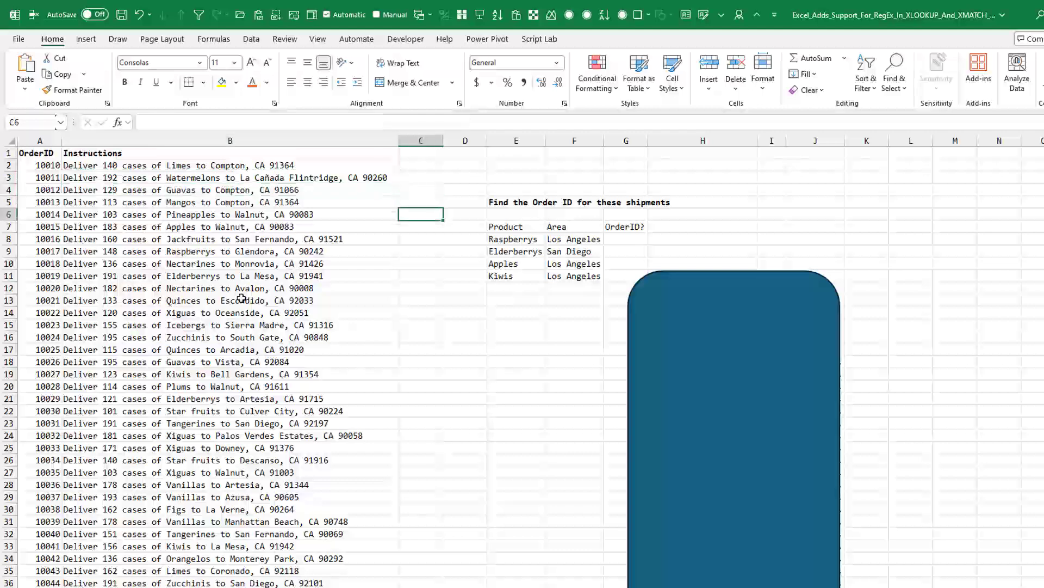
click(514, 238)
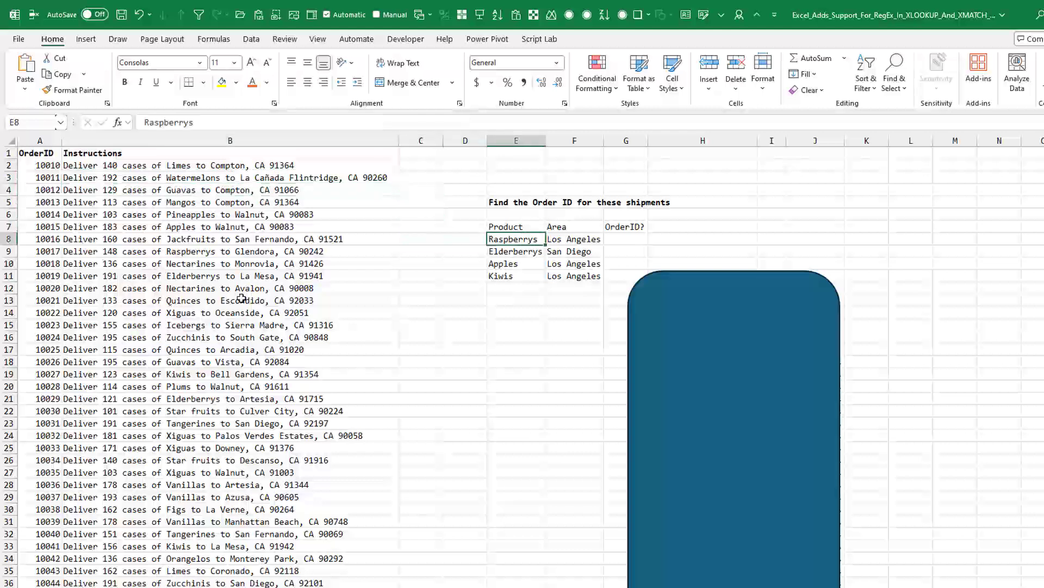
click(575, 239)
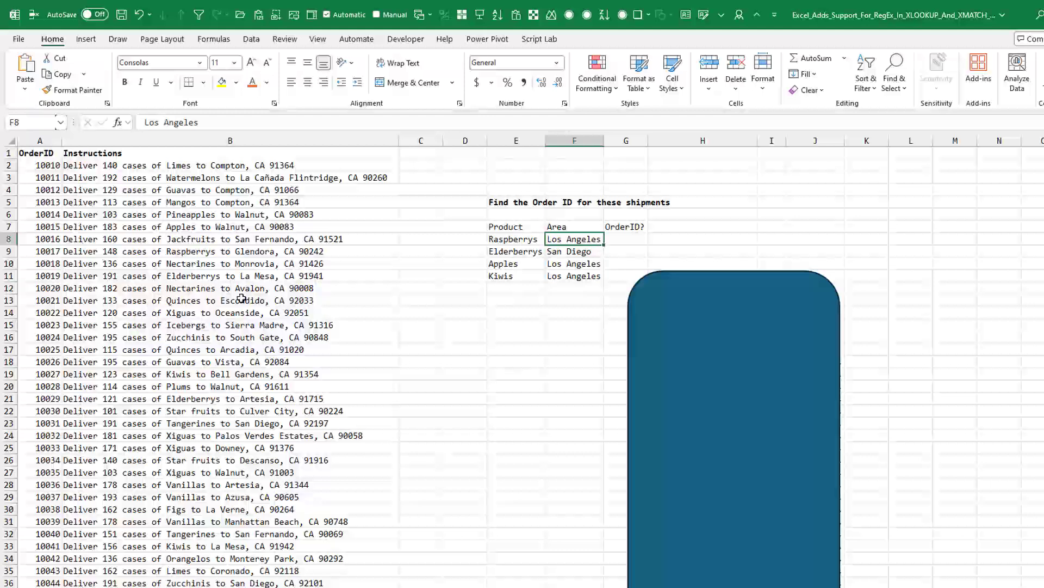
mouse_move(269, 200)
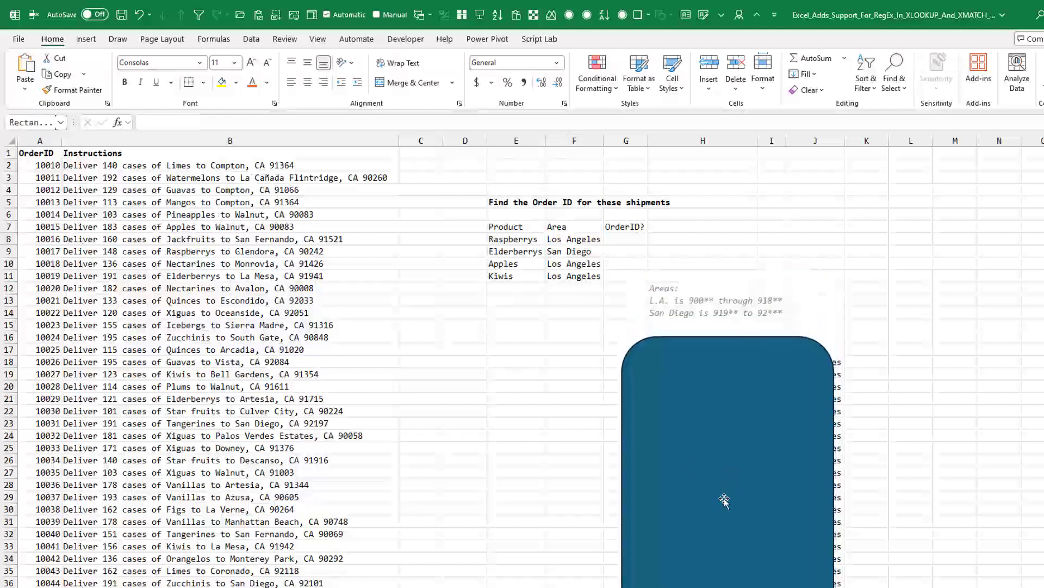
click(725, 499)
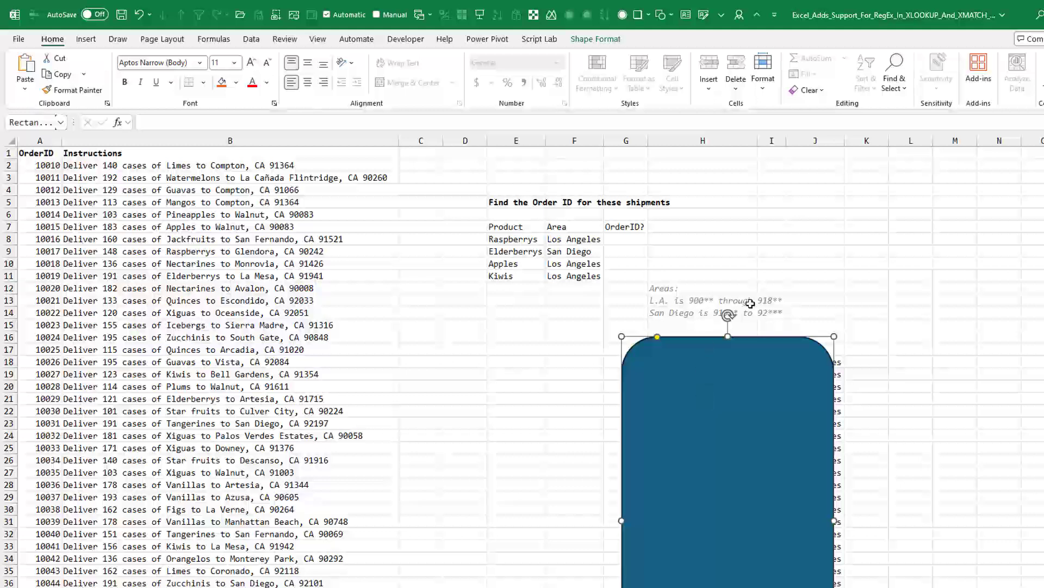
mouse_move(779, 302)
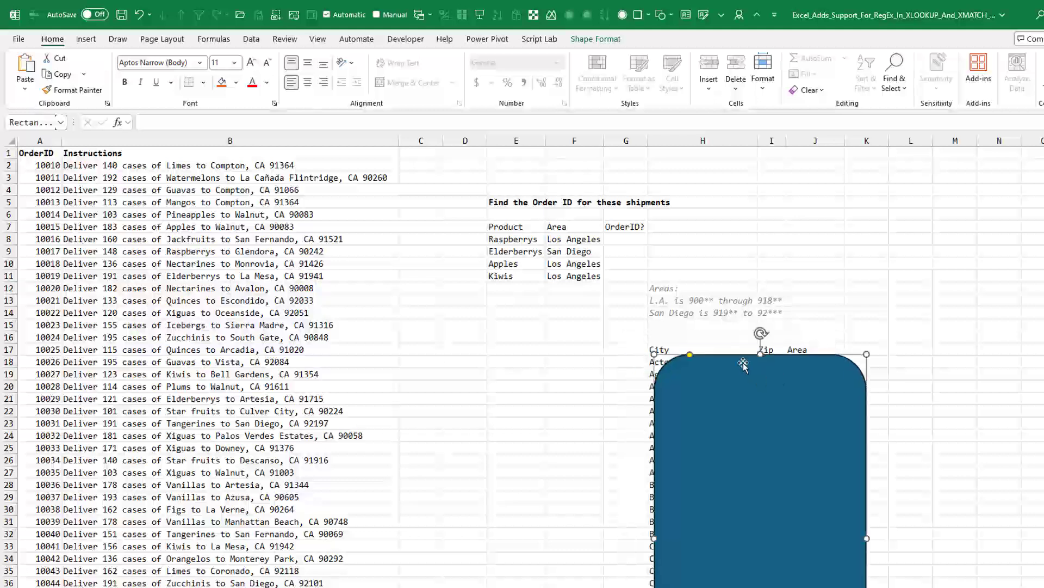
mouse_move(692, 316)
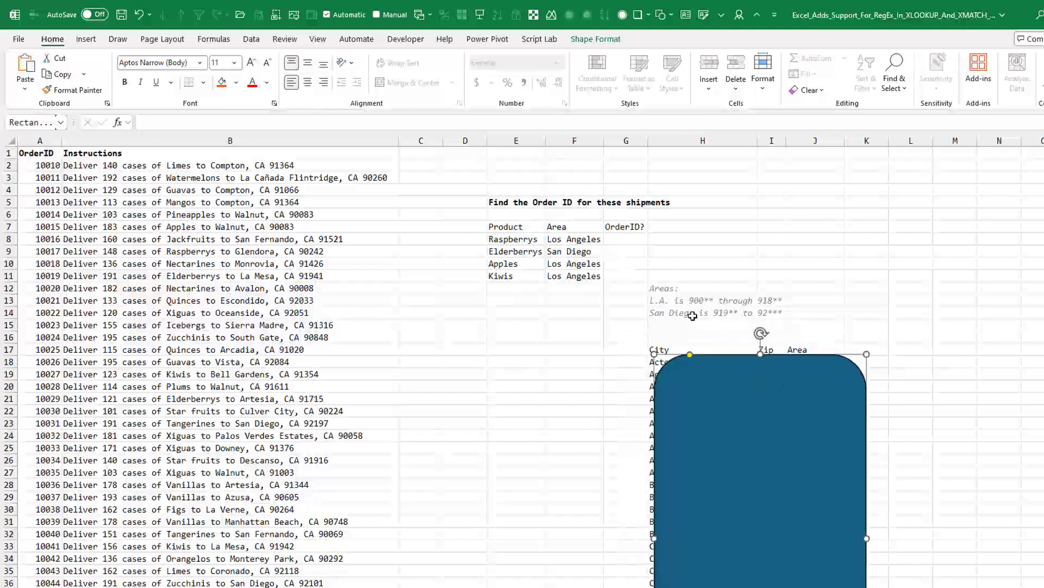
mouse_move(840, 316)
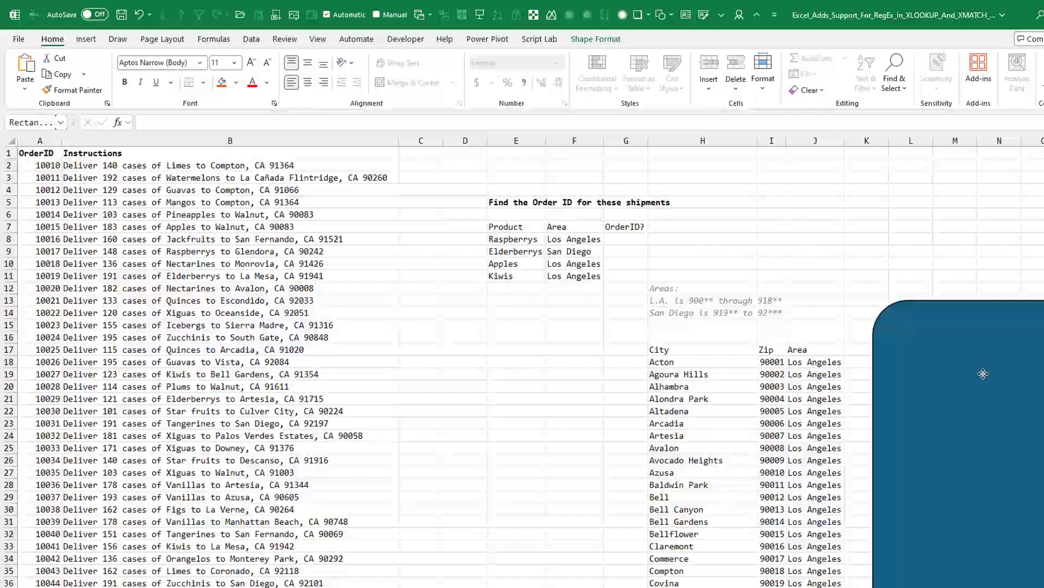
click(981, 374)
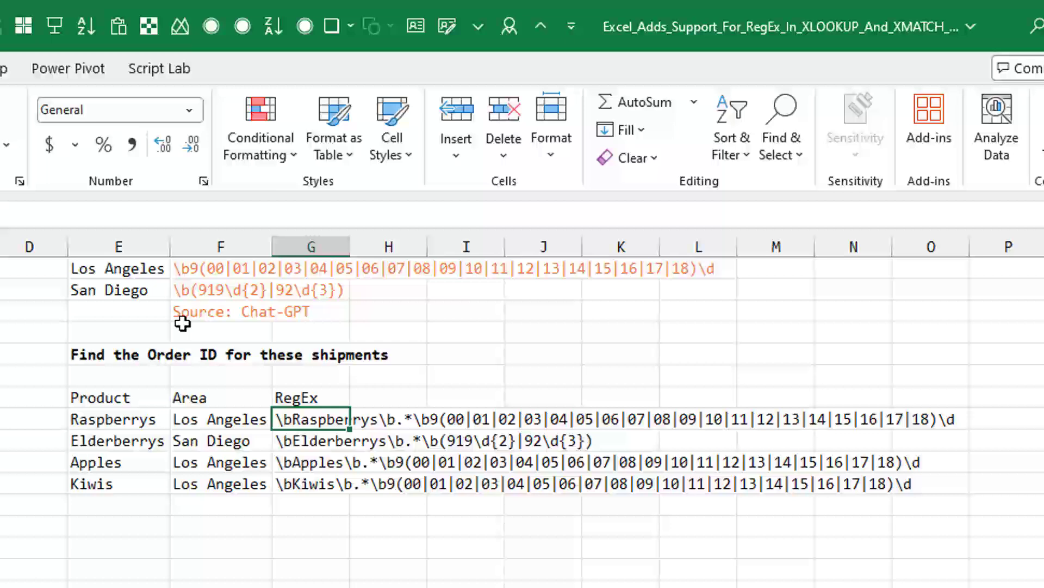
mouse_move(193, 269)
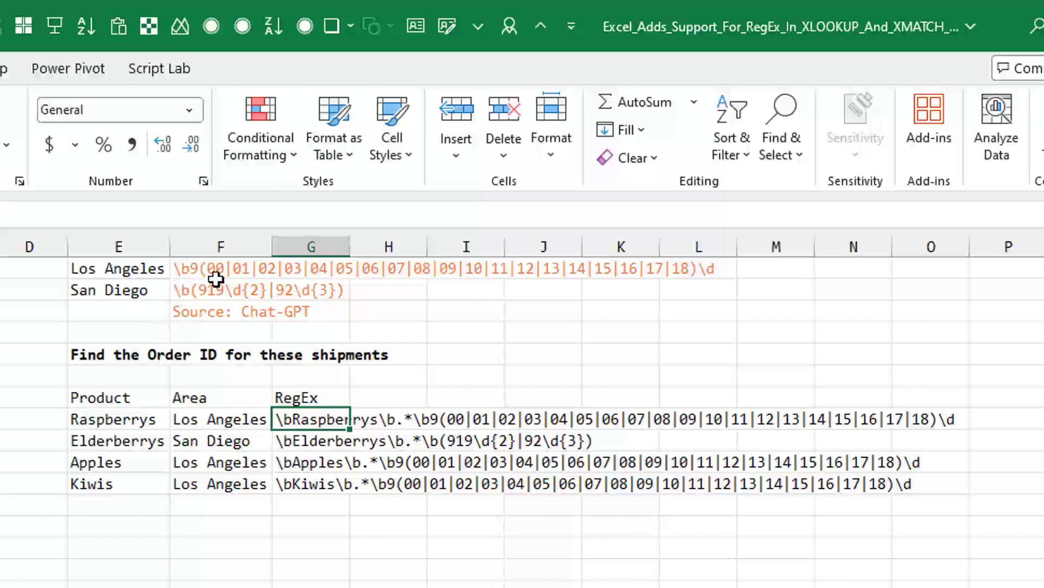
mouse_move(214, 274)
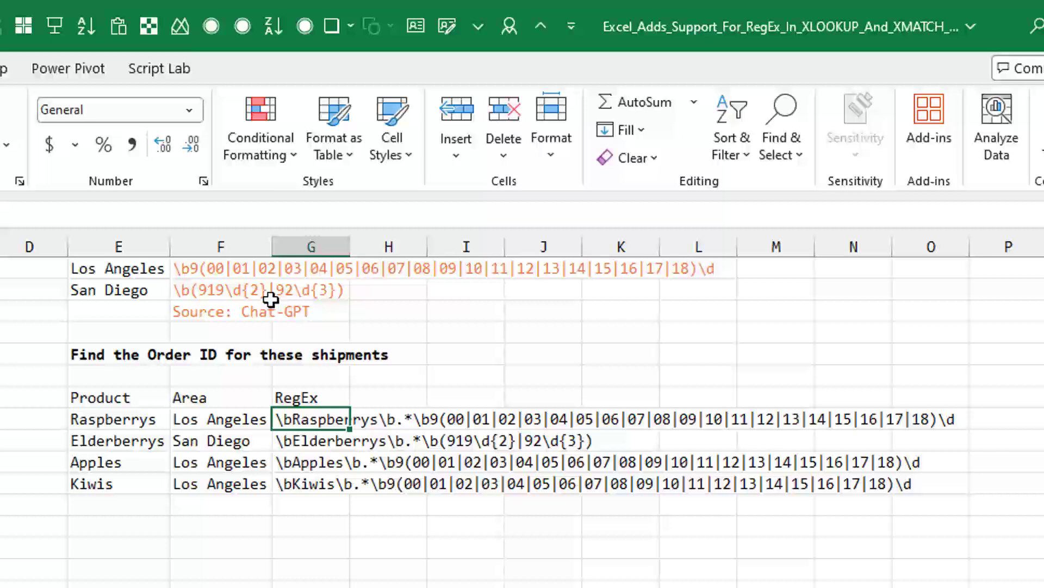
mouse_move(254, 266)
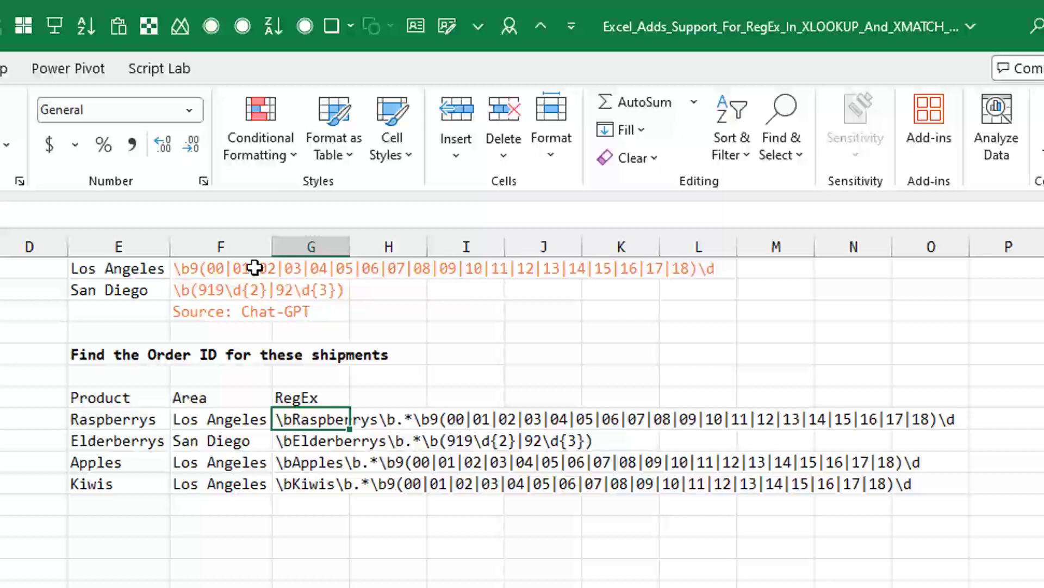
mouse_move(482, 372)
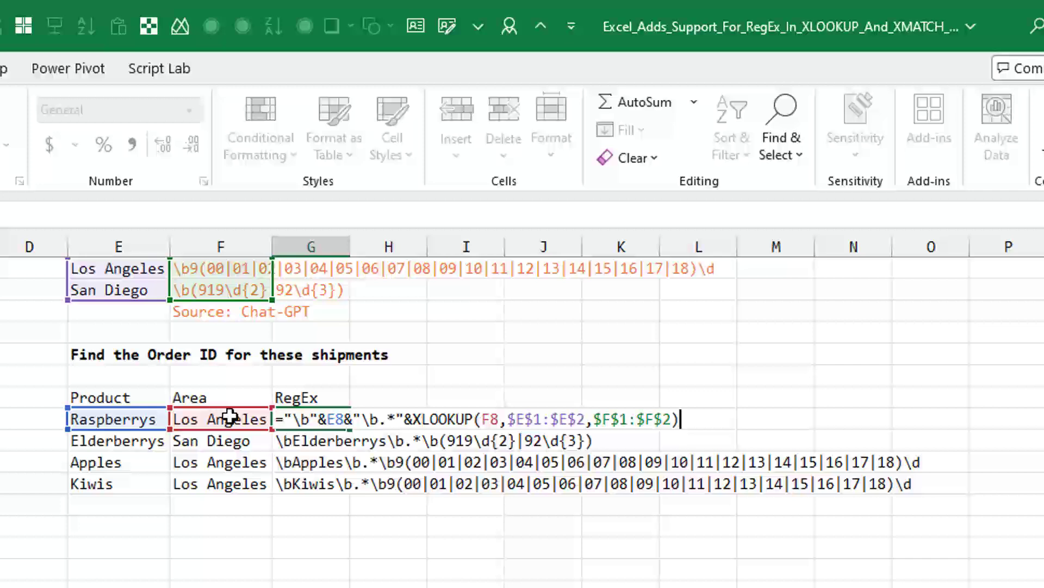
mouse_move(226, 305)
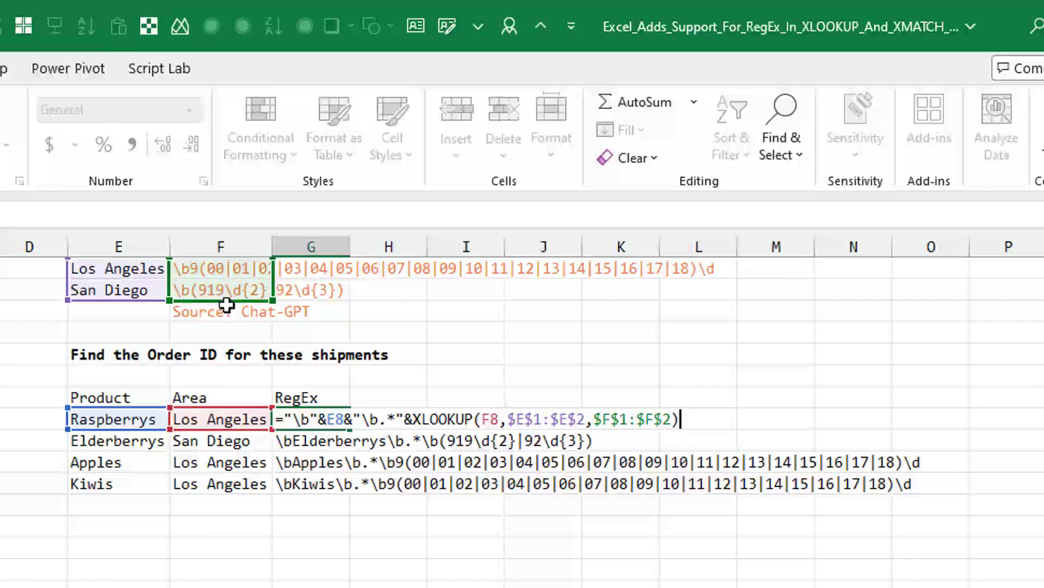
Step: Commit the G8 pattern formula combining the product name with the area's zip regex
key(Enter)
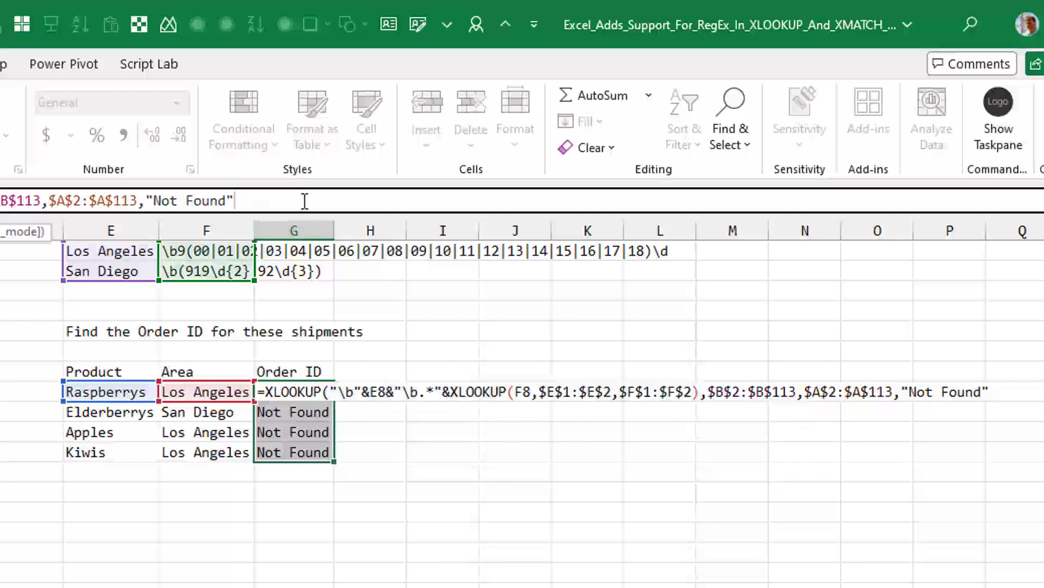
Step: Add match mode 3 - Regex match to the G8 XLOOKUP and commit it
text(,)
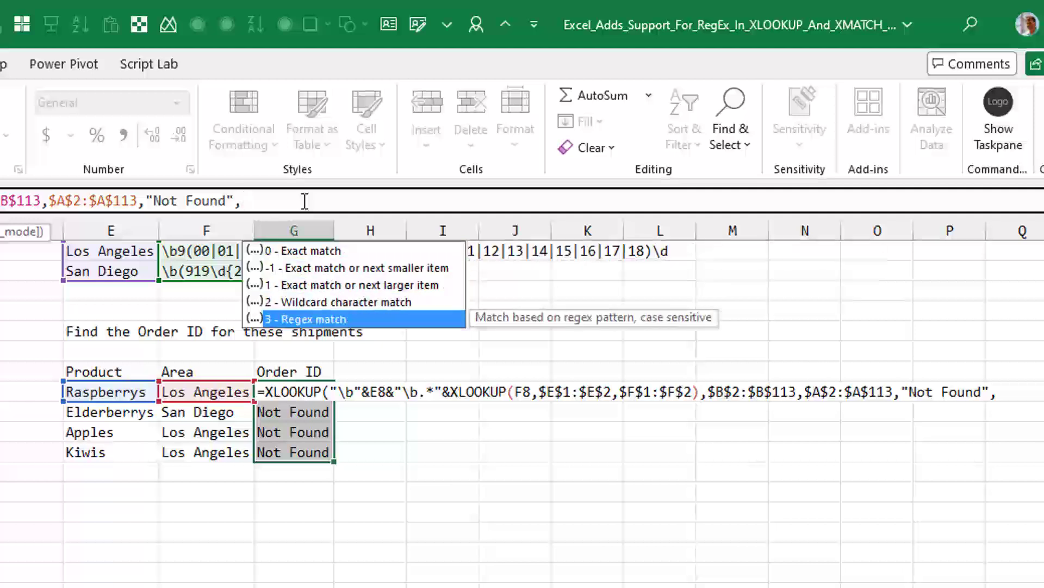
click(312, 318)
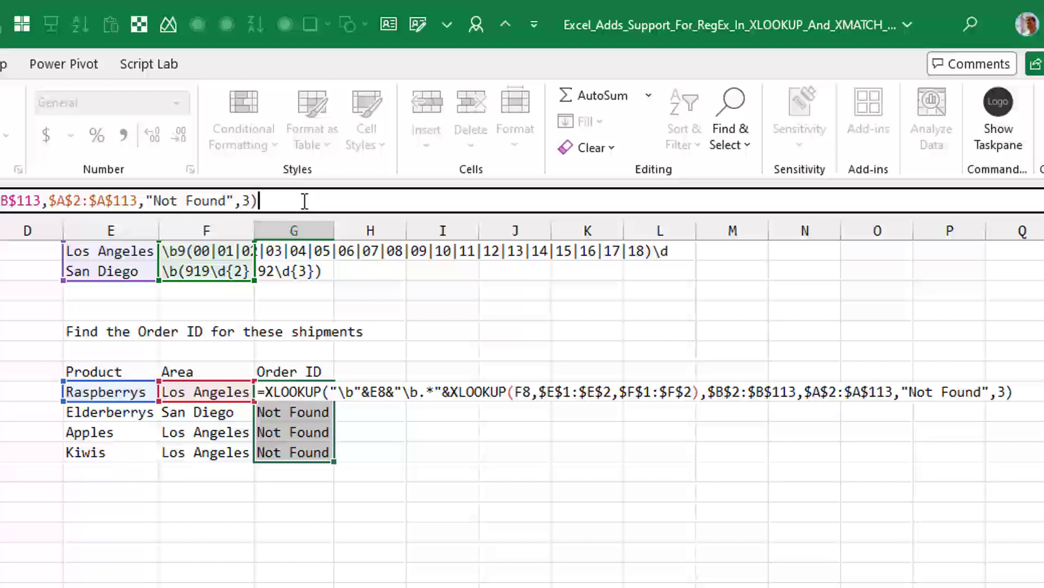
key(Enter)
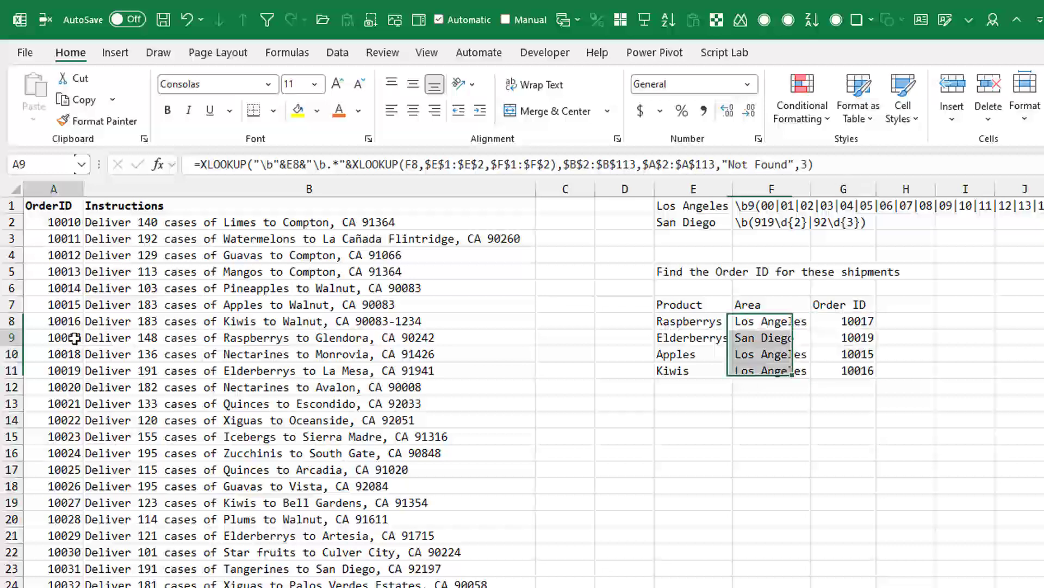
Step: Verify Raspberrys' Order ID 10017 against the source rows, then return to the announcement sheet
click(52, 337)
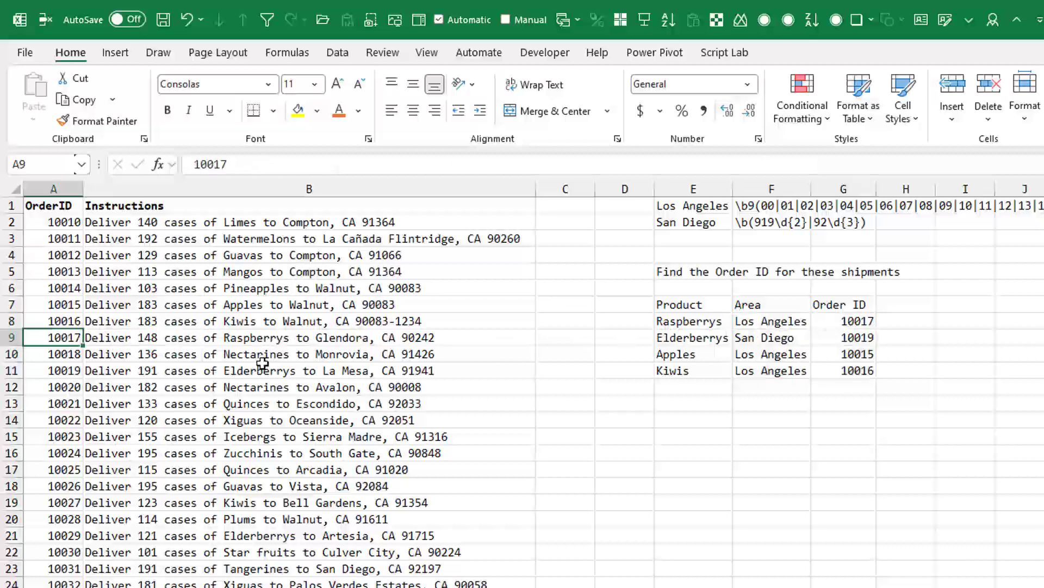
mouse_move(309, 387)
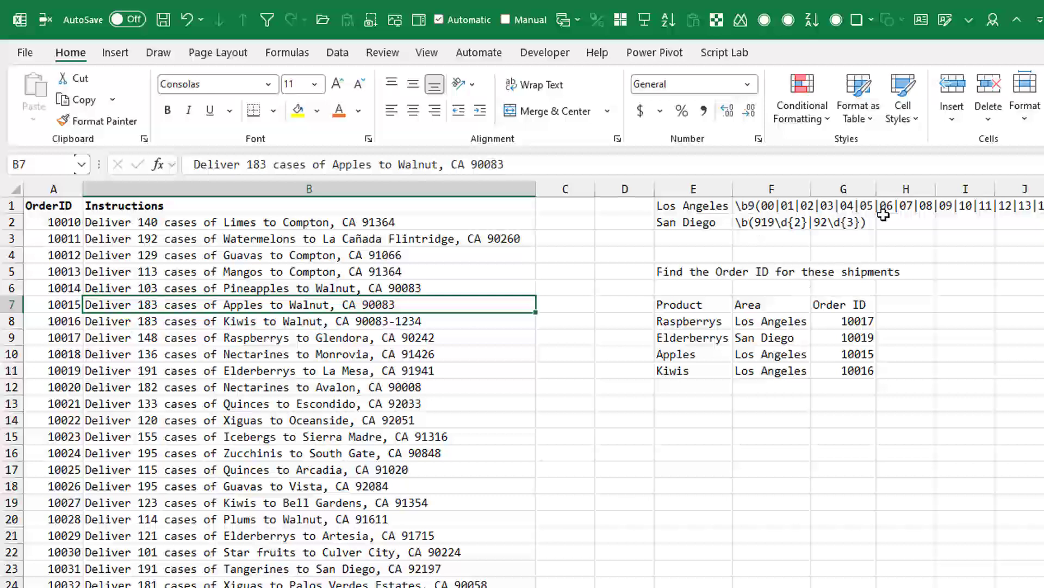
mouse_move(690, 396)
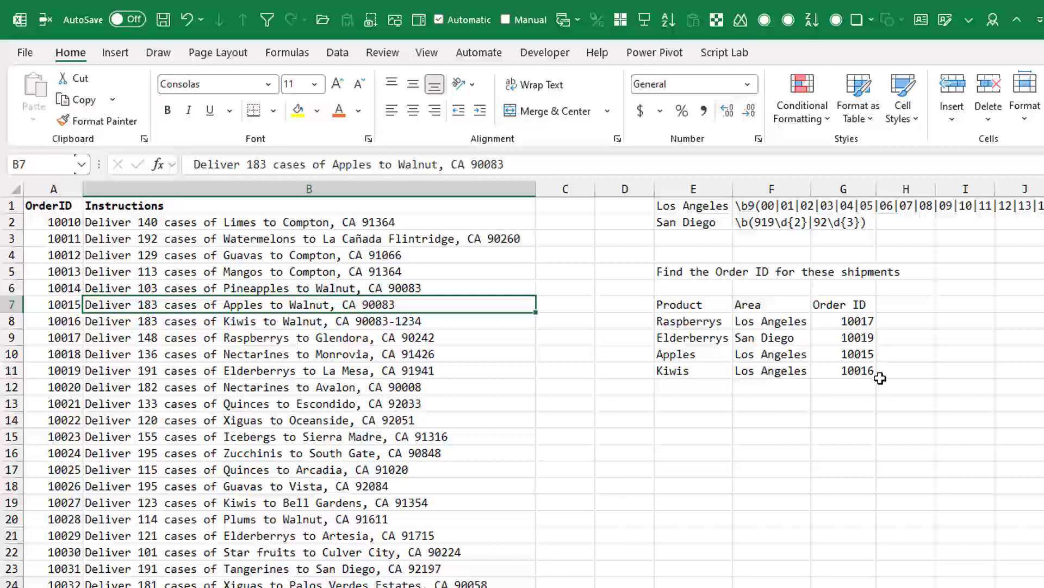
mouse_move(676, 337)
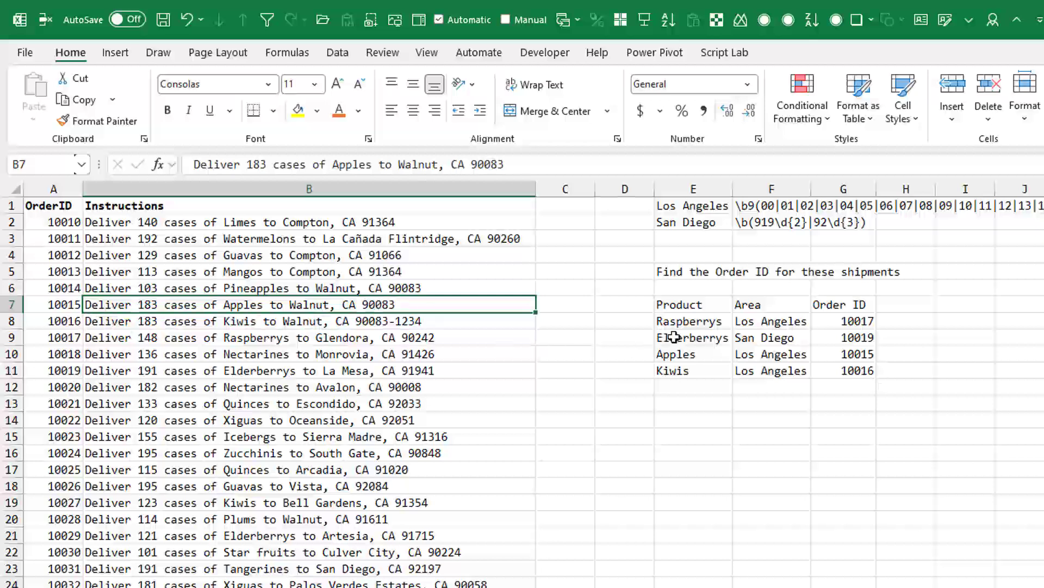
click(843, 321)
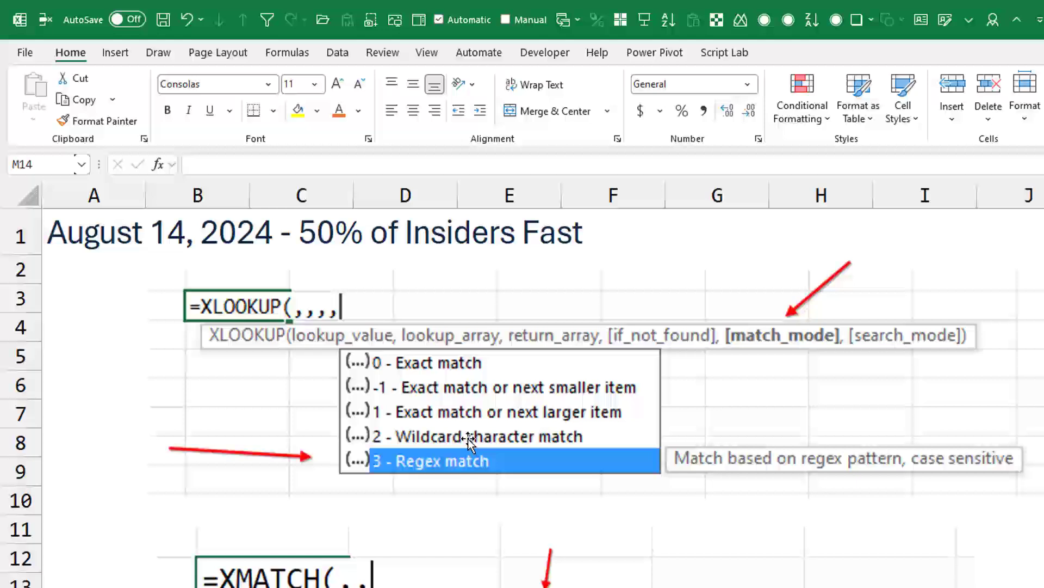
mouse_move(466, 270)
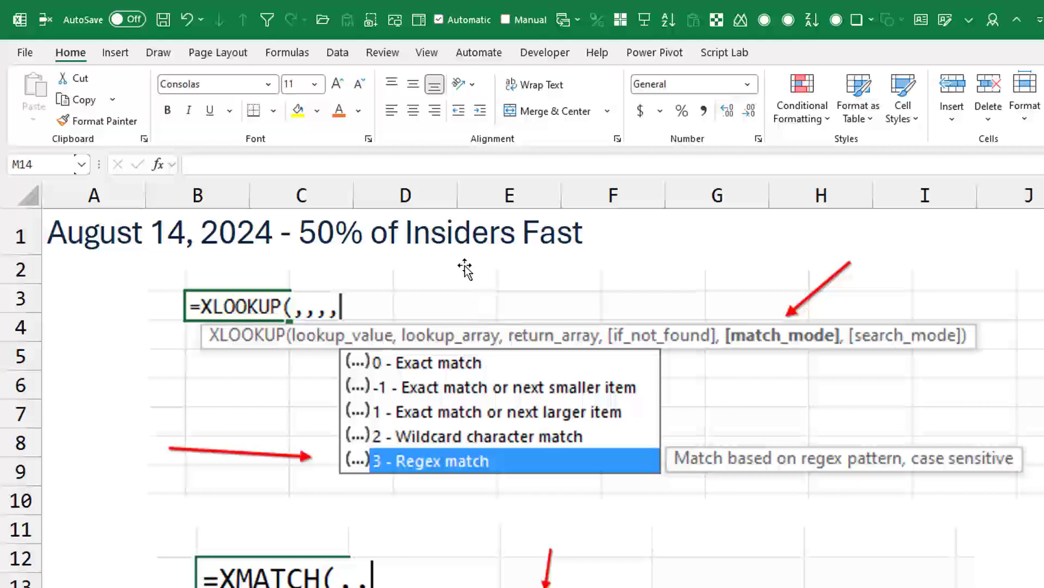
mouse_move(673, 477)
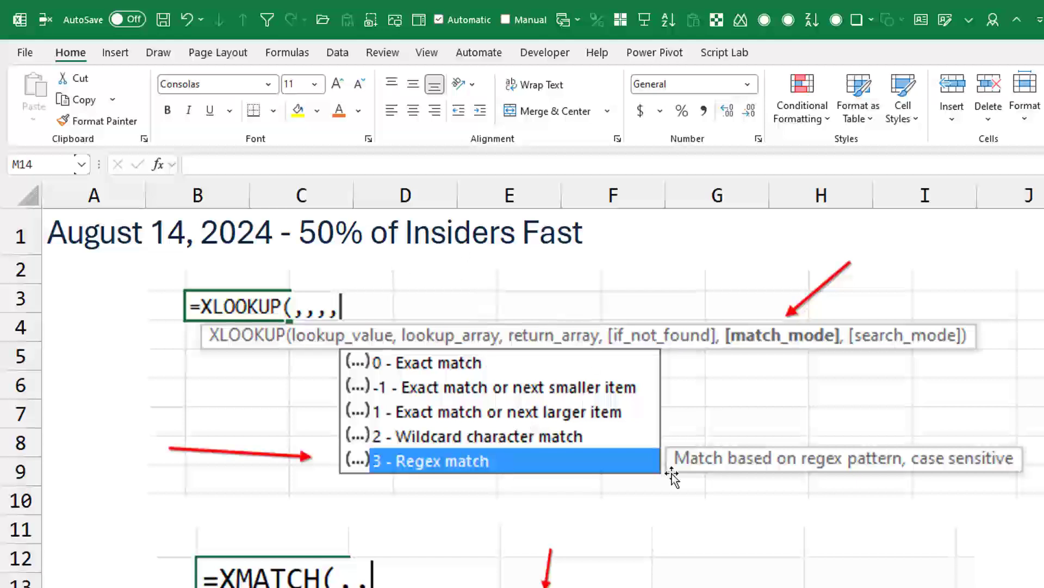